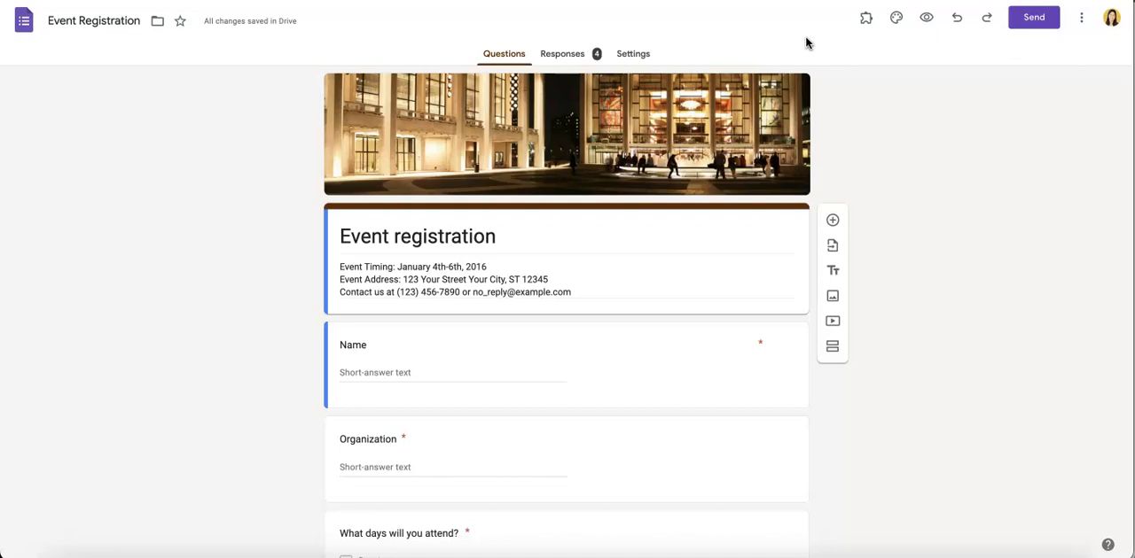
{"action": "mouse_move", "coordinate": [268, 55]}
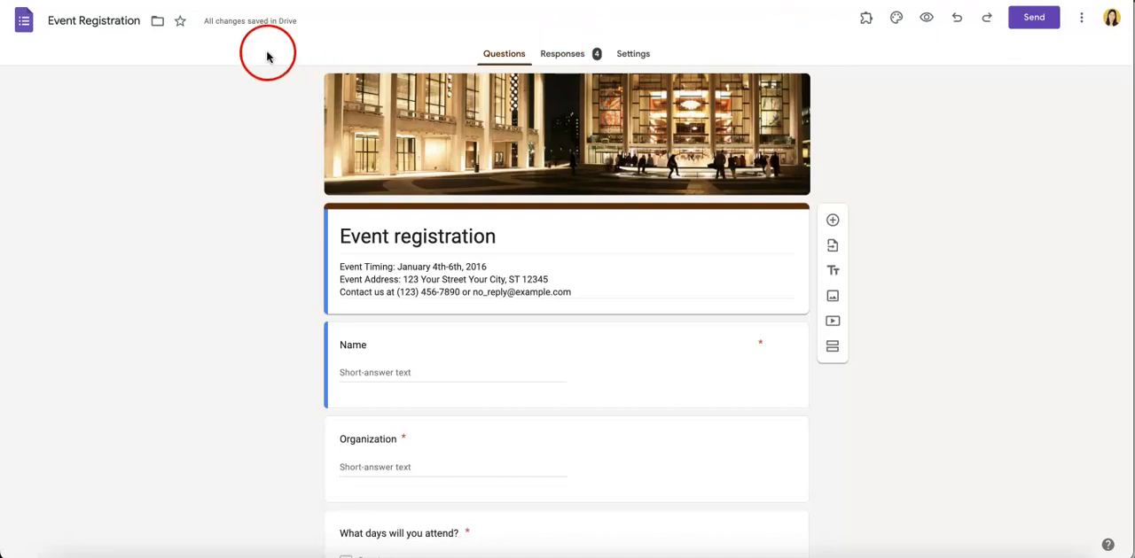
- Open the Event Registration form's Settings tab and collapse the Responses section
{"action": "scroll", "scroll_direction": "down", "scroll_amount": 3}
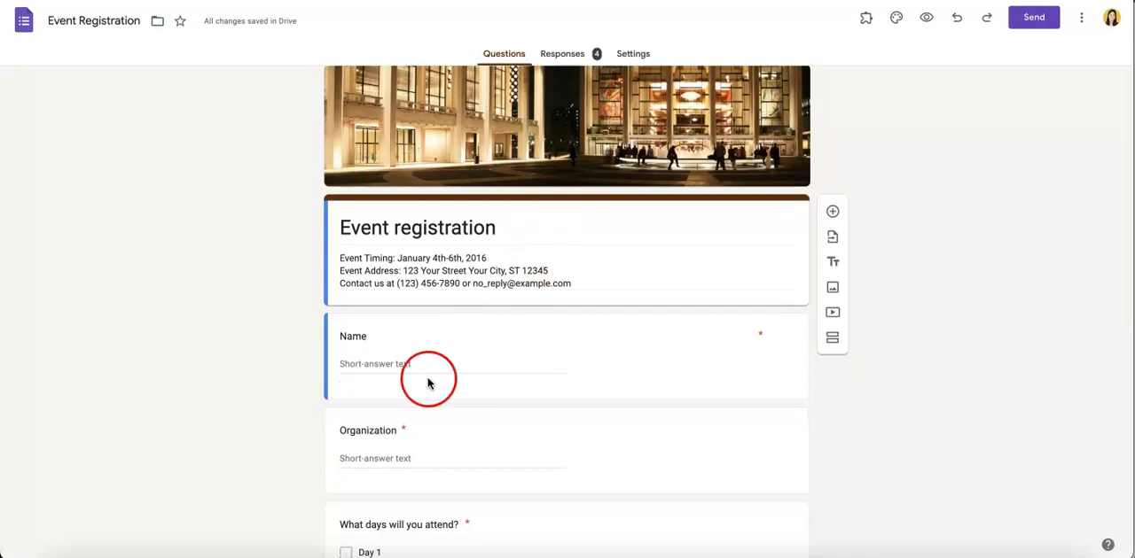
{"action": "scroll", "scroll_direction": "down", "scroll_amount": 3}
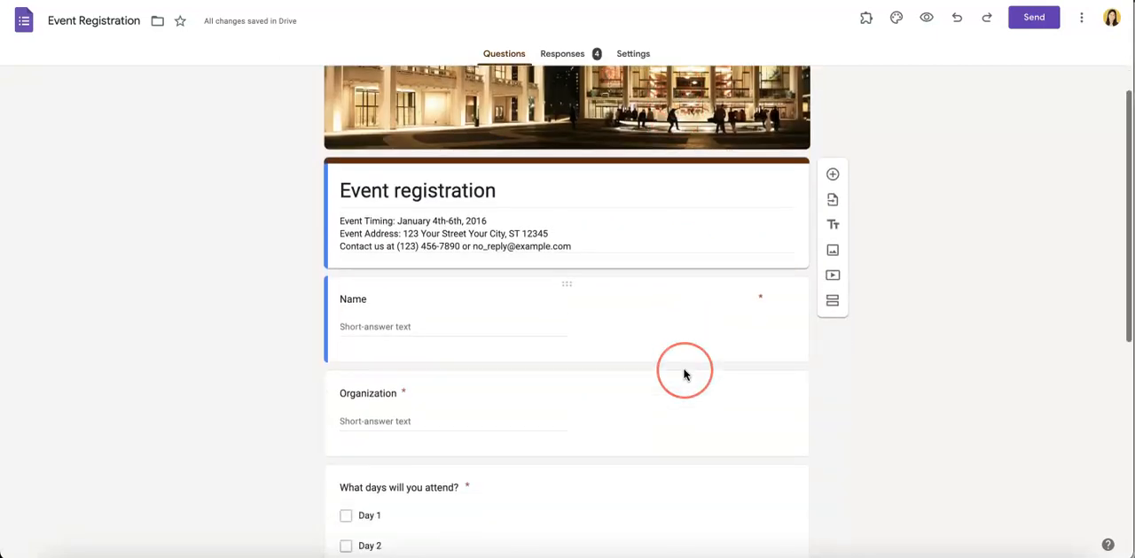
{"action": "scroll", "scroll_direction": "down", "scroll_amount": 3}
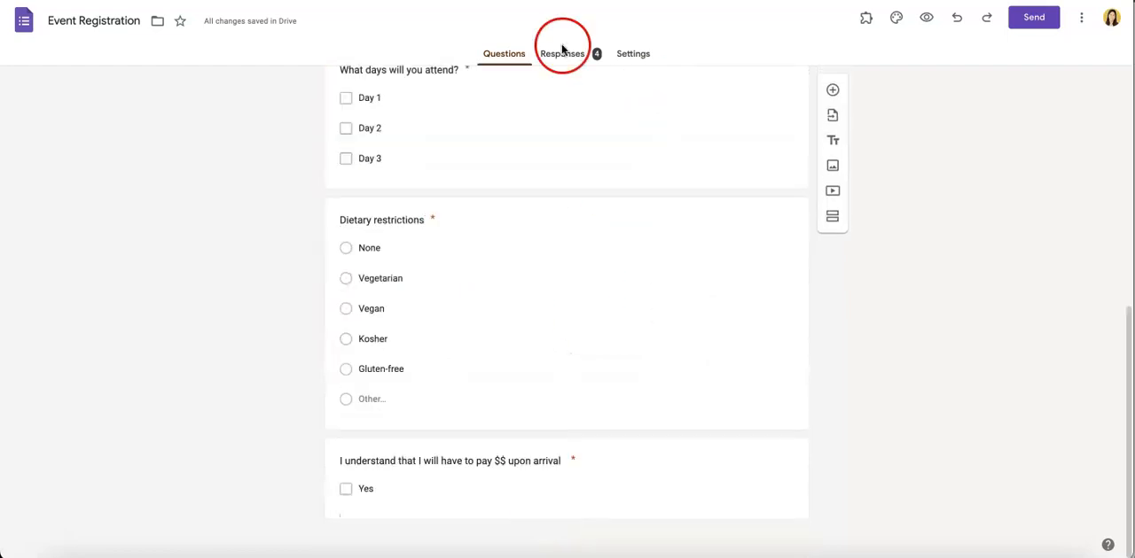
{"action": "scroll", "scroll_direction": "up", "scroll_amount": 3}
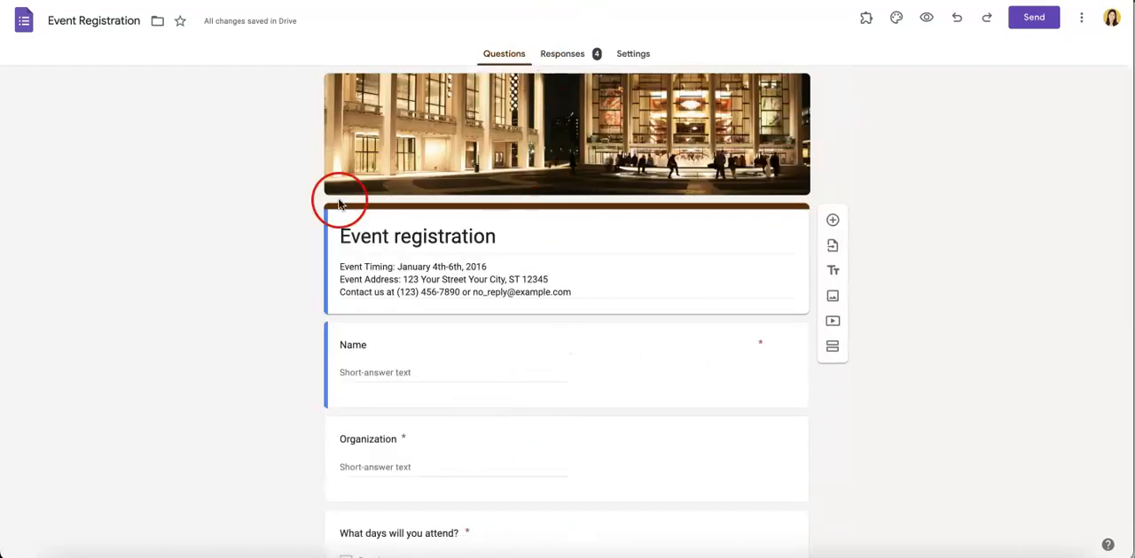
{"action": "mouse_move", "coordinate": [693, 63]}
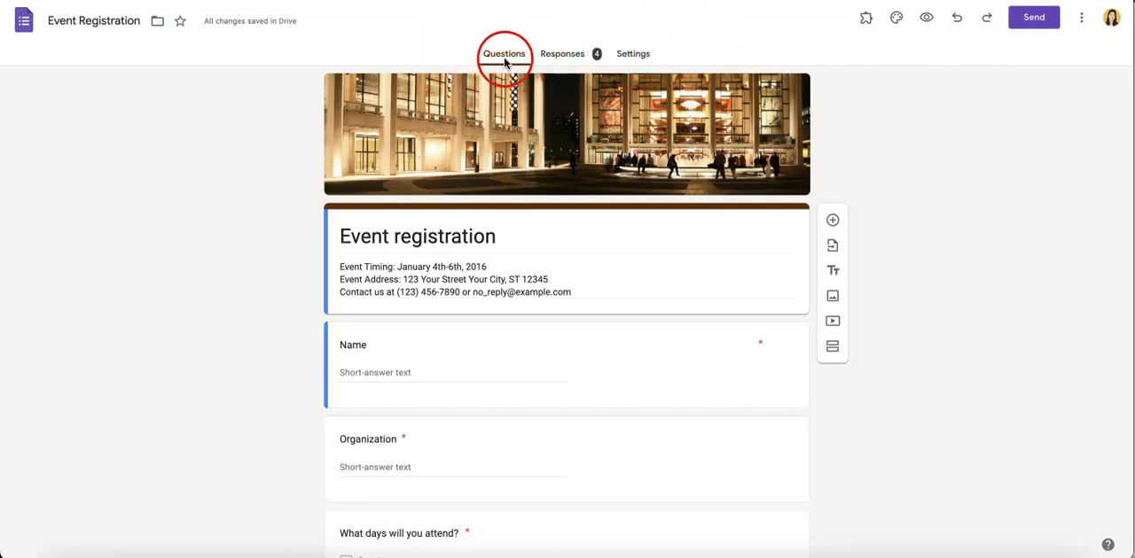
{"action": "mouse_move", "coordinate": [633, 54]}
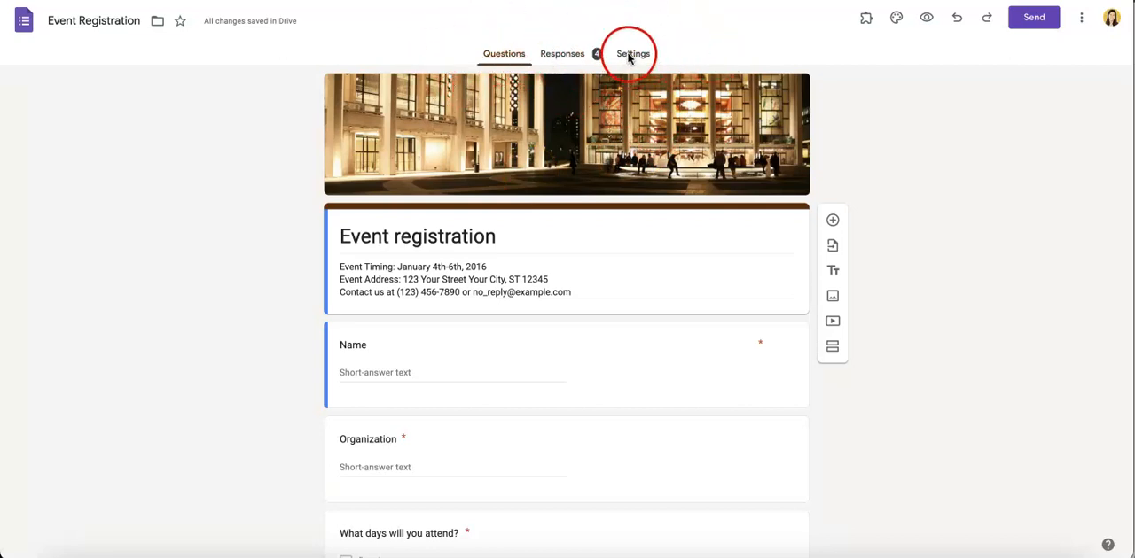
{"action": "left_click", "coordinate": [633, 54]}
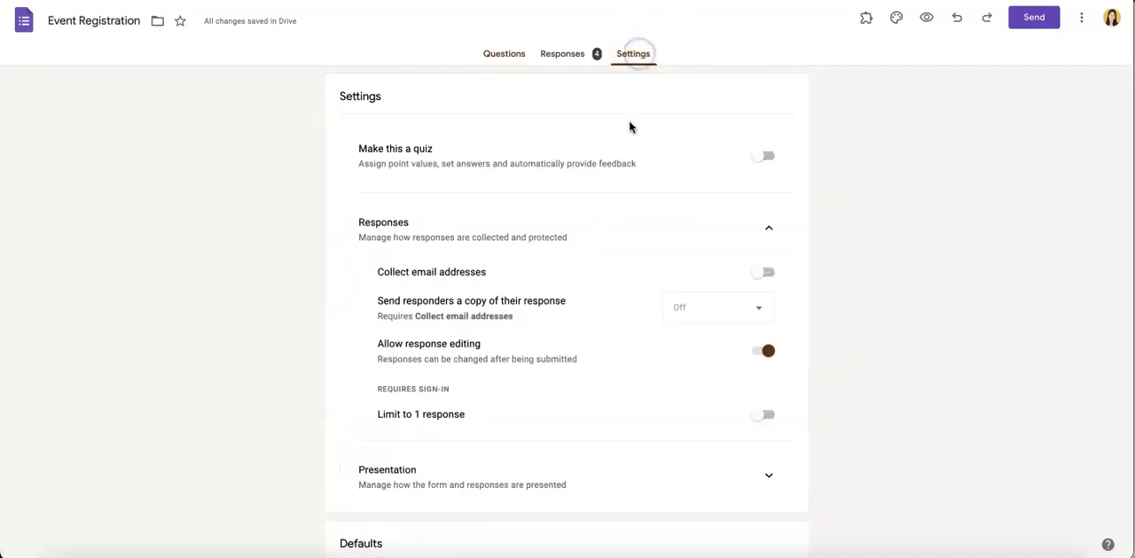
{"action": "left_click", "coordinate": [768, 229]}
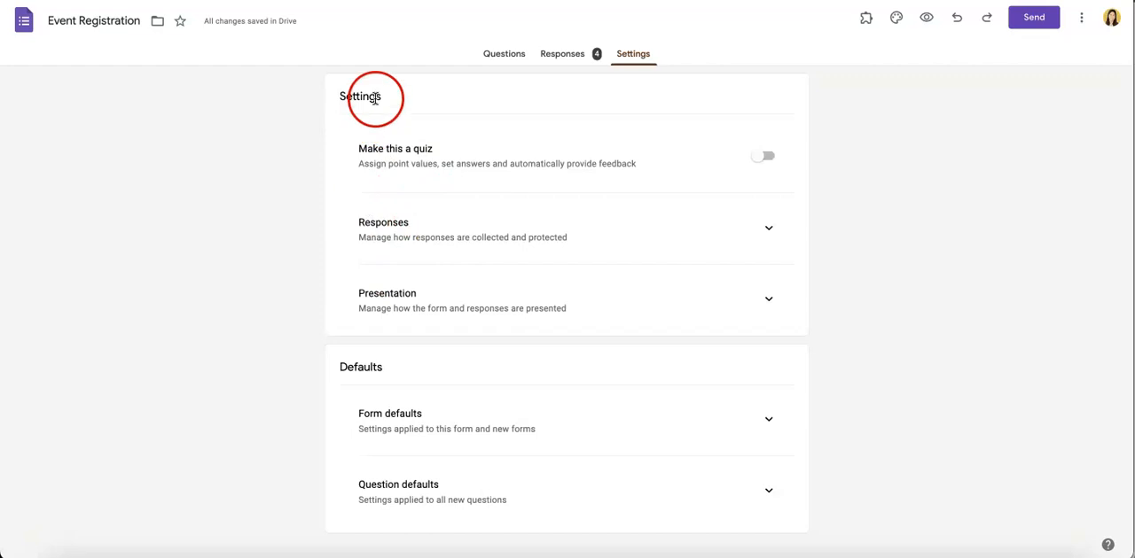
{"action": "mouse_move", "coordinate": [417, 102]}
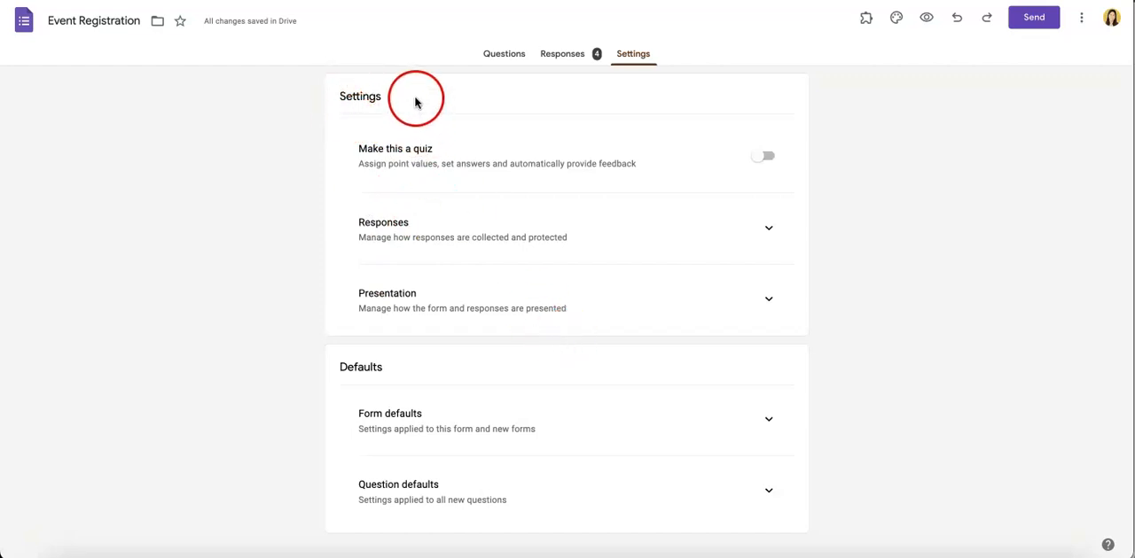
{"action": "mouse_move", "coordinate": [768, 228]}
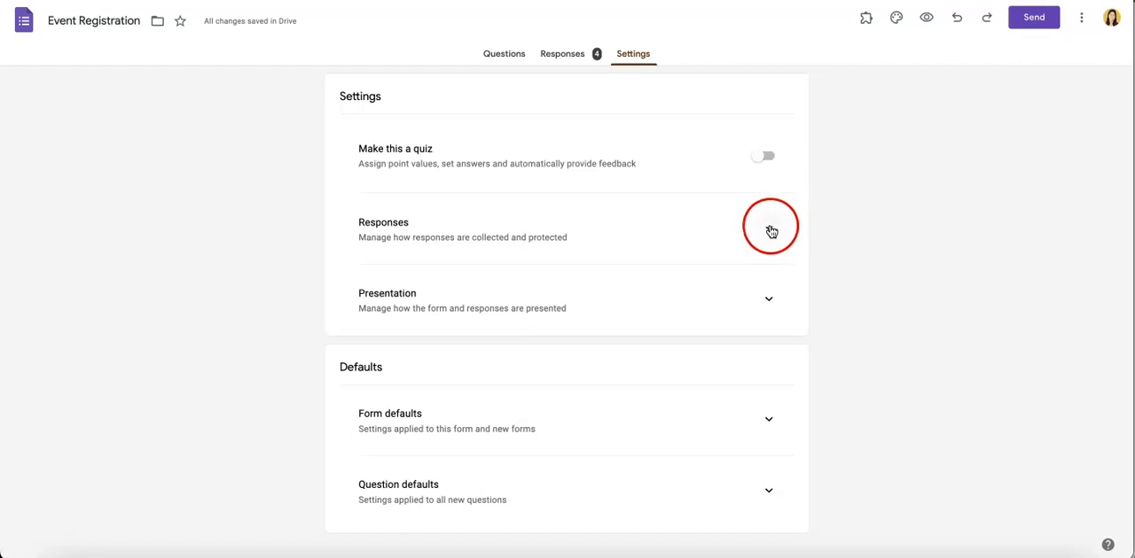
- In the Responses settings, turn on Collect email addresses and Limit to 1 response
{"action": "left_click", "coordinate": [769, 231]}
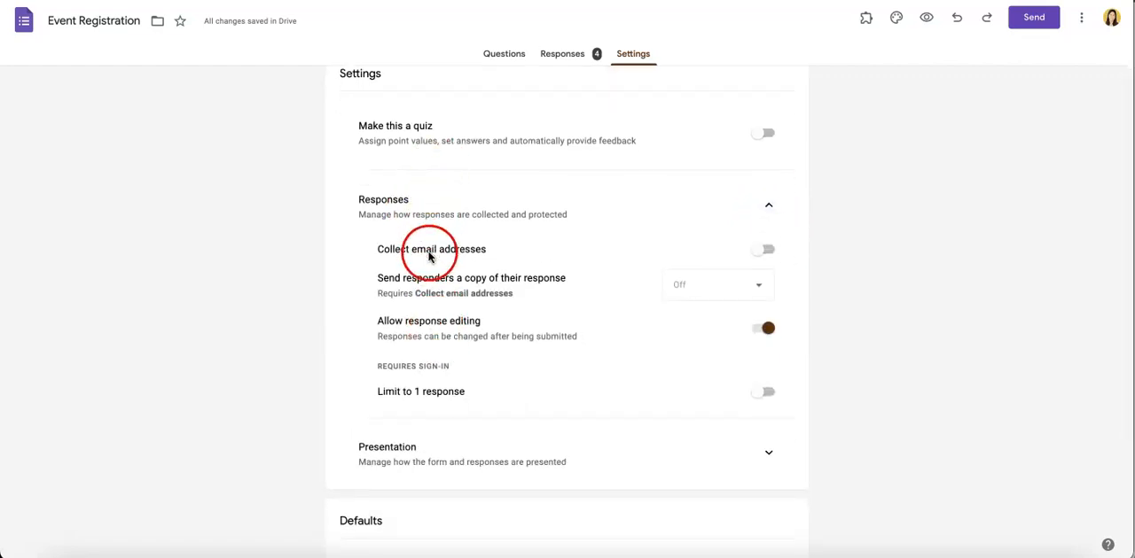
{"action": "mouse_move", "coordinate": [625, 196]}
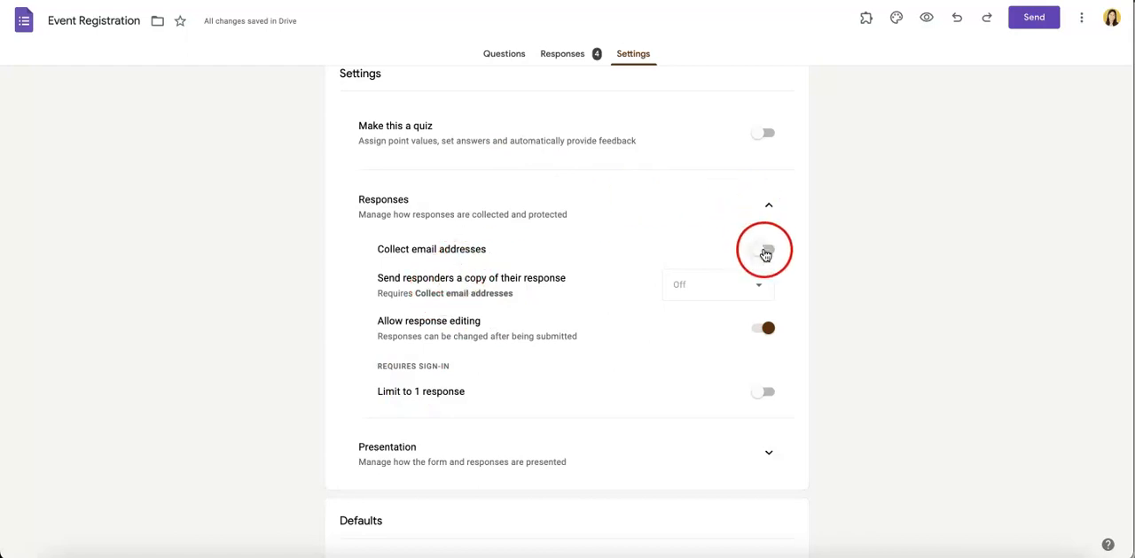
{"action": "left_click", "coordinate": [762, 249]}
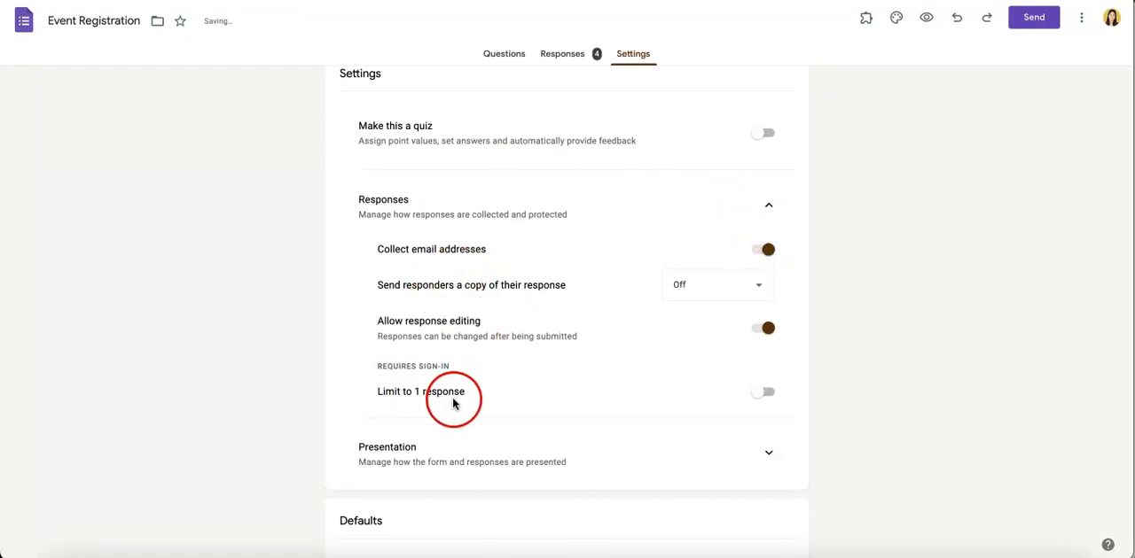
{"action": "left_click", "coordinate": [762, 392]}
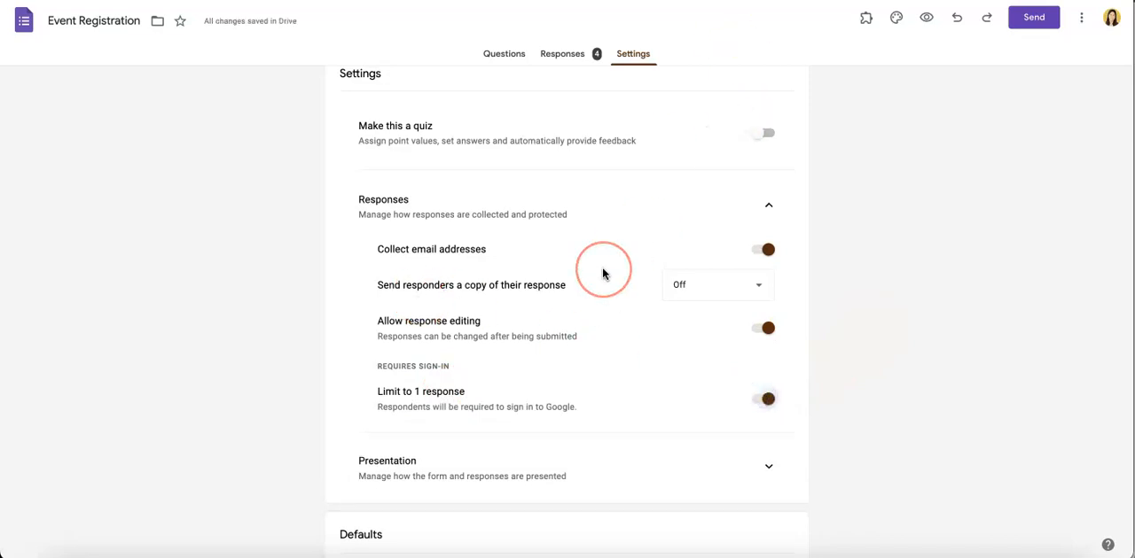
{"action": "mouse_move", "coordinate": [603, 271]}
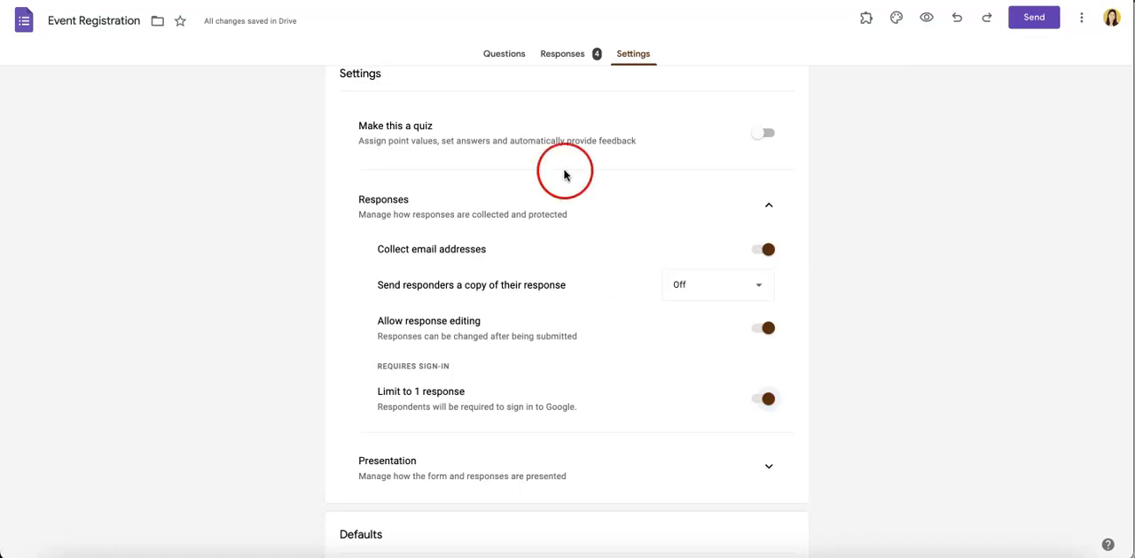
{"action": "mouse_move", "coordinate": [507, 298]}
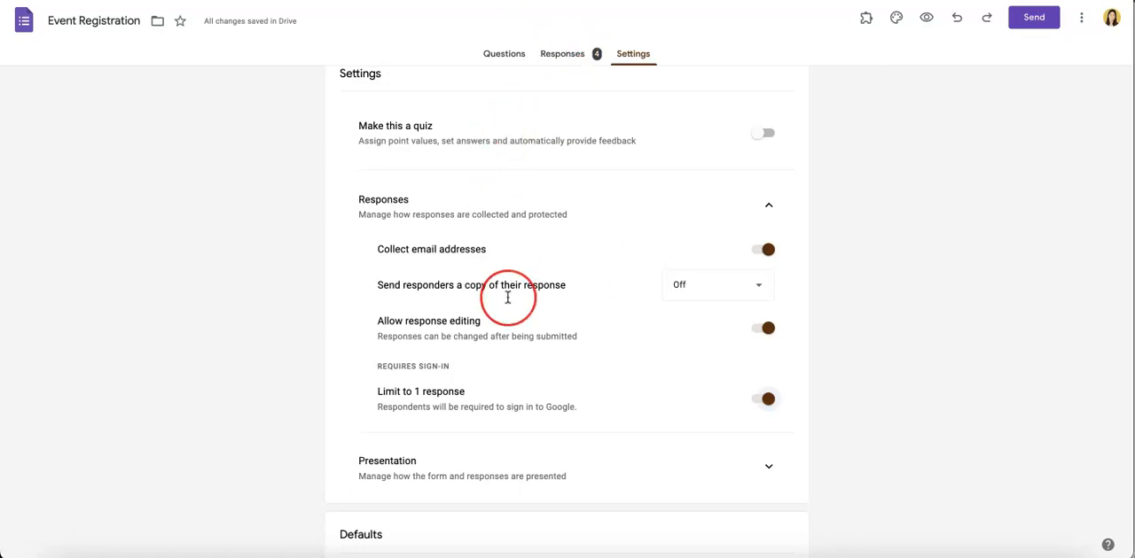
{"action": "mouse_move", "coordinate": [508, 300]}
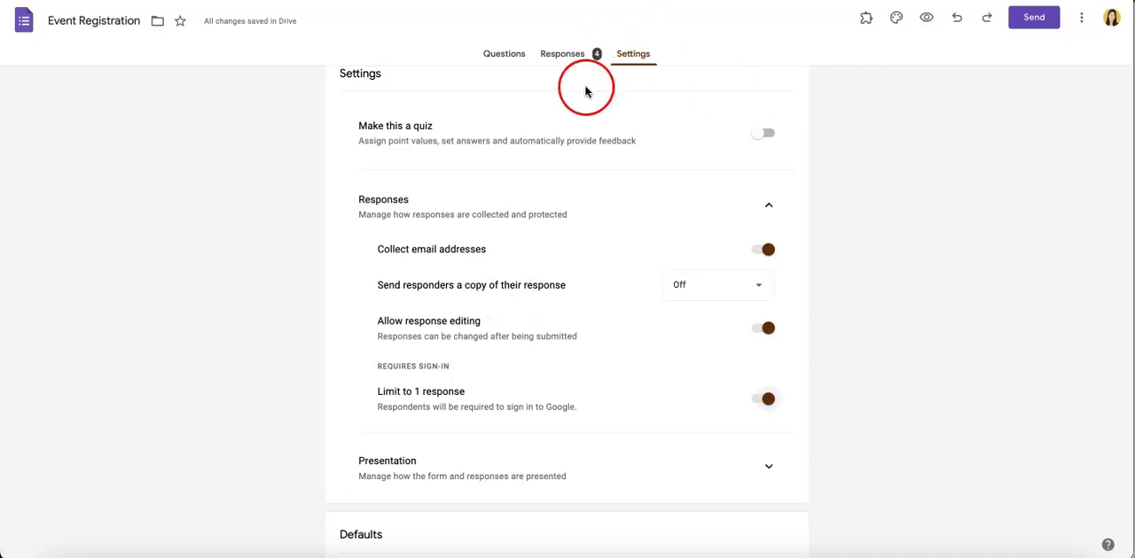
{"action": "mouse_move", "coordinate": [549, 76]}
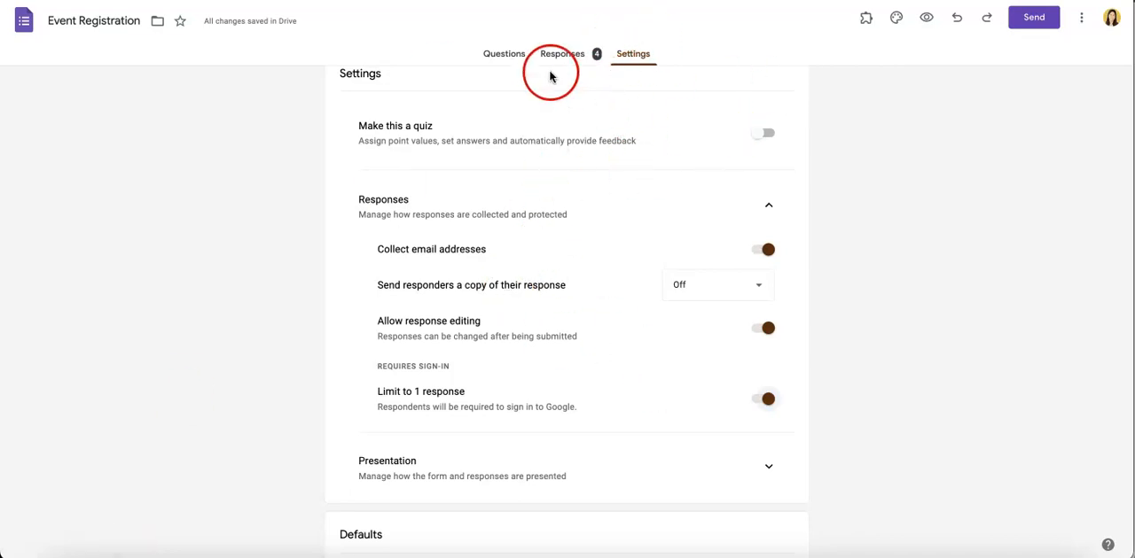
- Return to the Questions tab and preview the form as respondents see it
{"action": "left_click", "coordinate": [503, 53]}
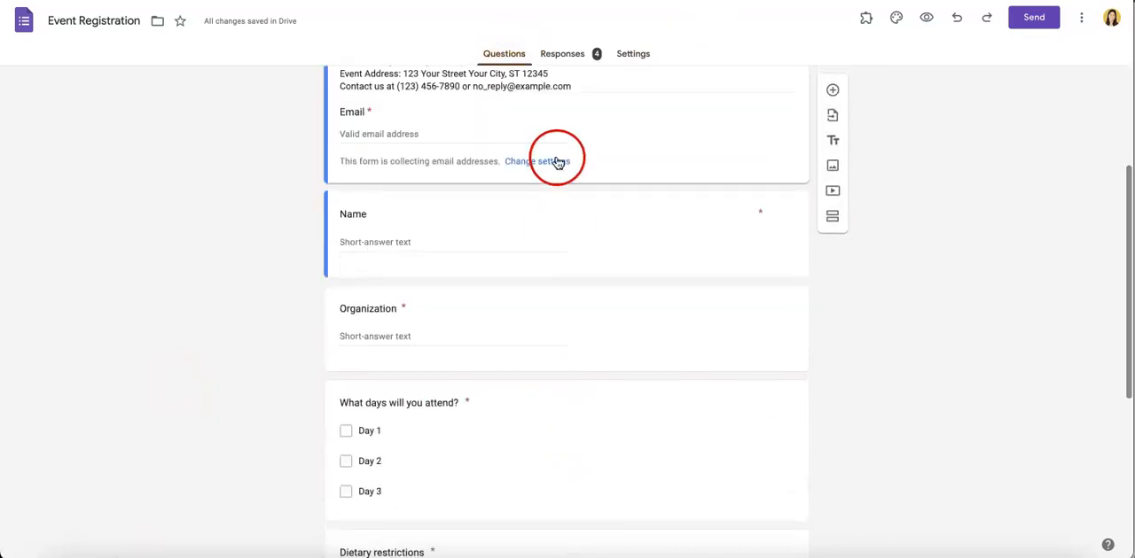
{"action": "scroll", "scroll_direction": "up", "scroll_amount": 3}
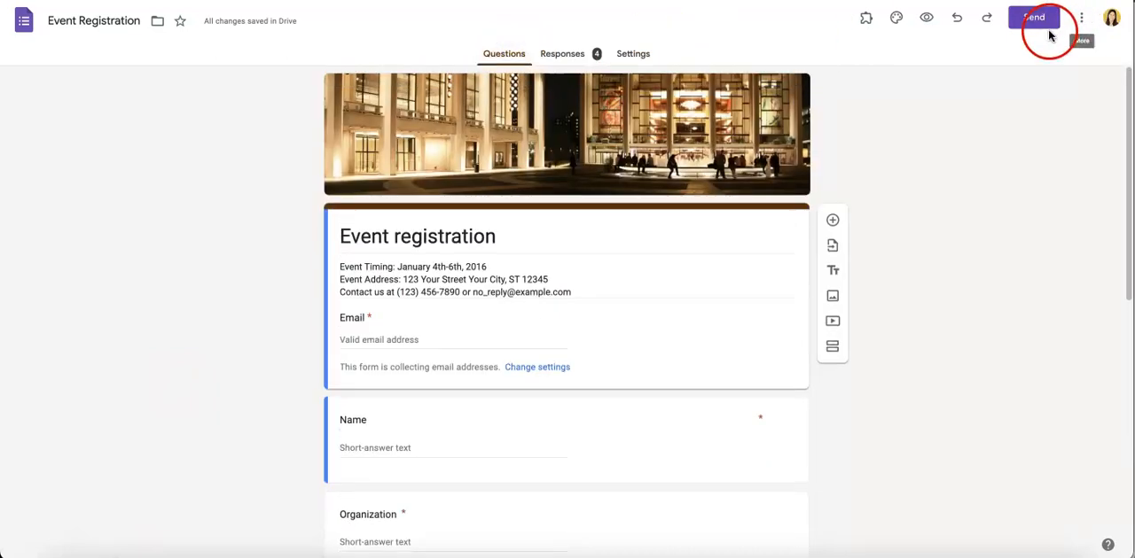
{"action": "left_click", "coordinate": [1033, 17]}
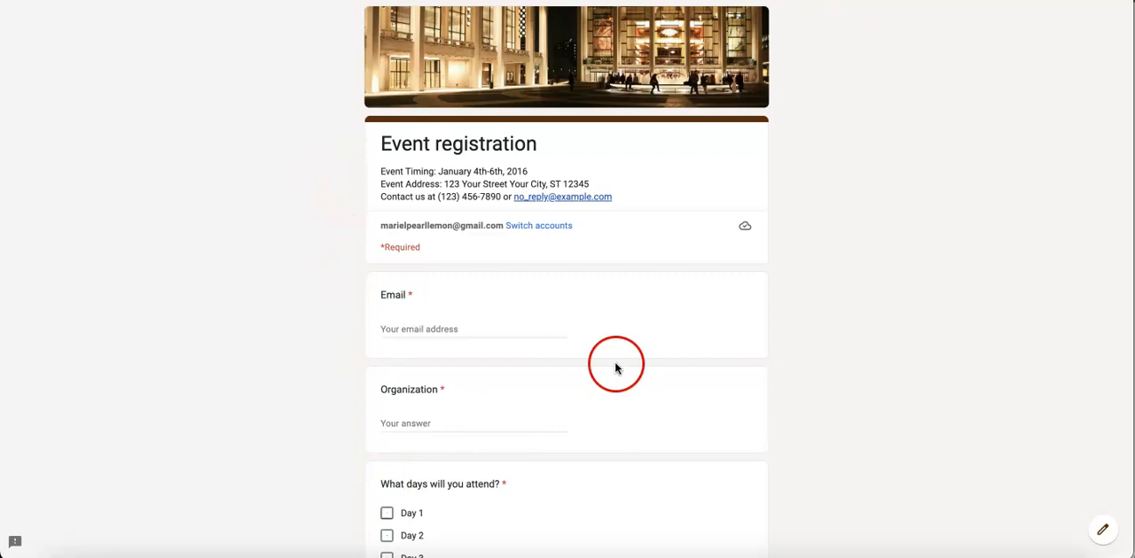
{"action": "scroll", "scroll_direction": "down", "scroll_amount": 3}
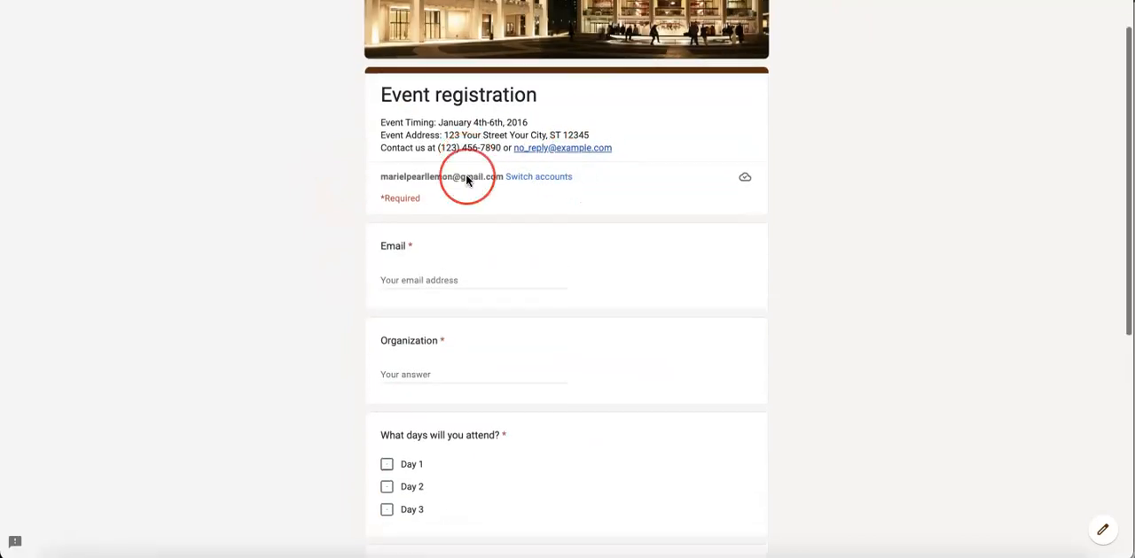
{"action": "scroll", "scroll_direction": "down", "scroll_amount": 3}
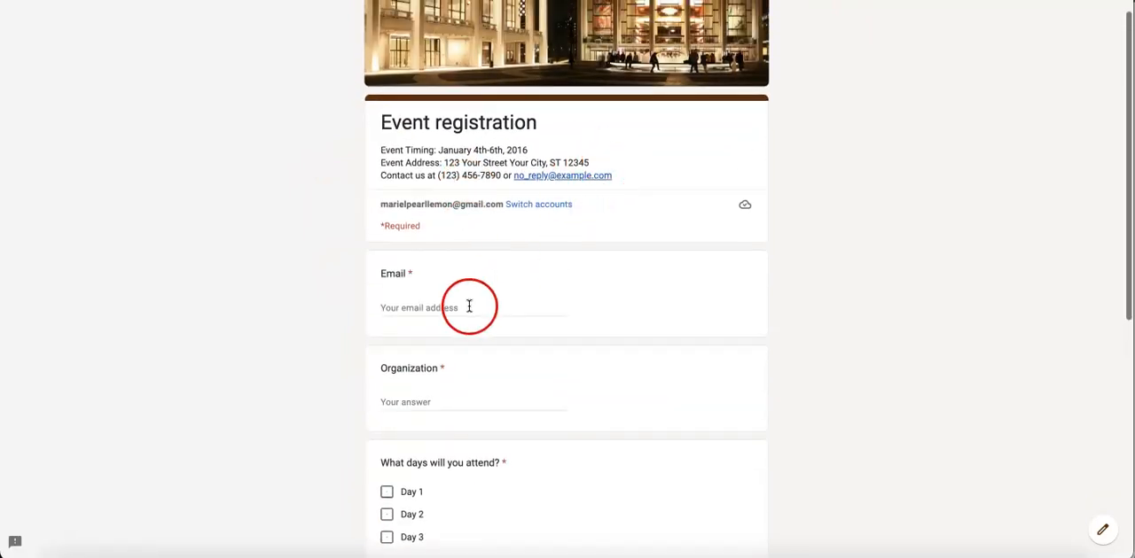
{"action": "scroll", "scroll_direction": "down", "scroll_amount": 3}
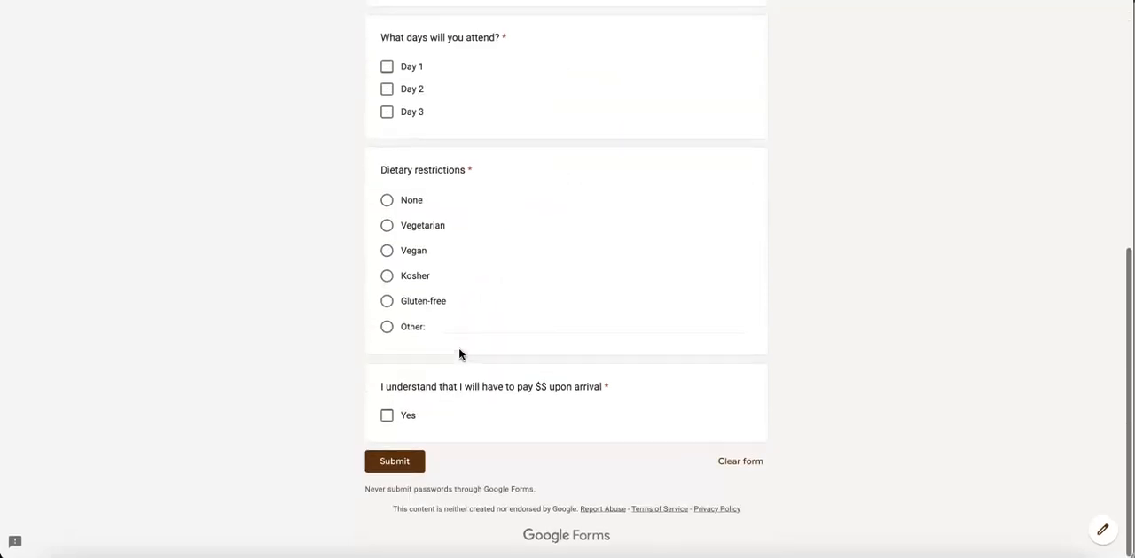
{"action": "scroll", "scroll_direction": "up", "scroll_amount": 3}
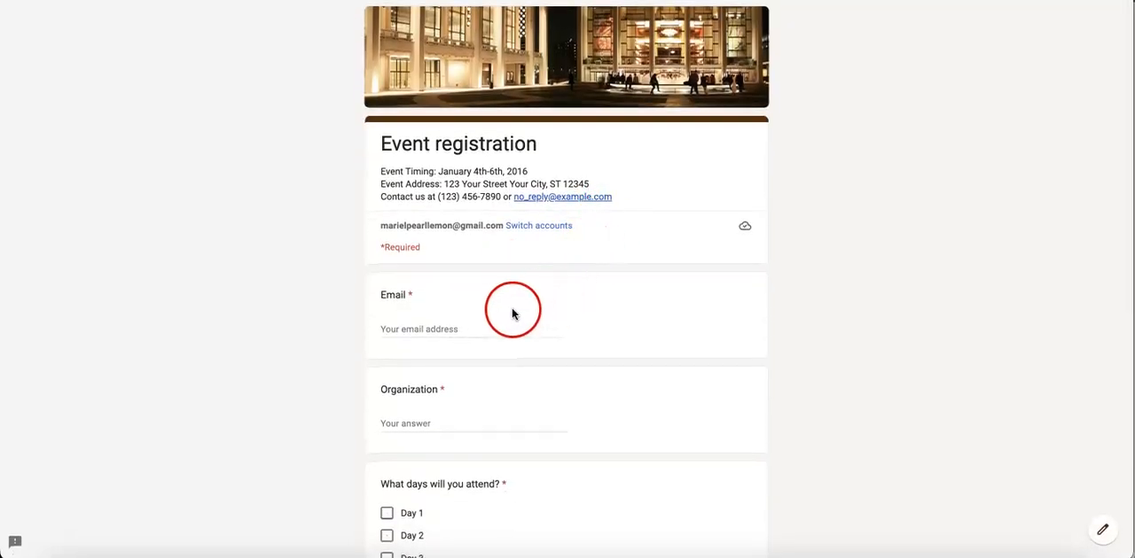
{"action": "left_click", "coordinate": [425, 329]}
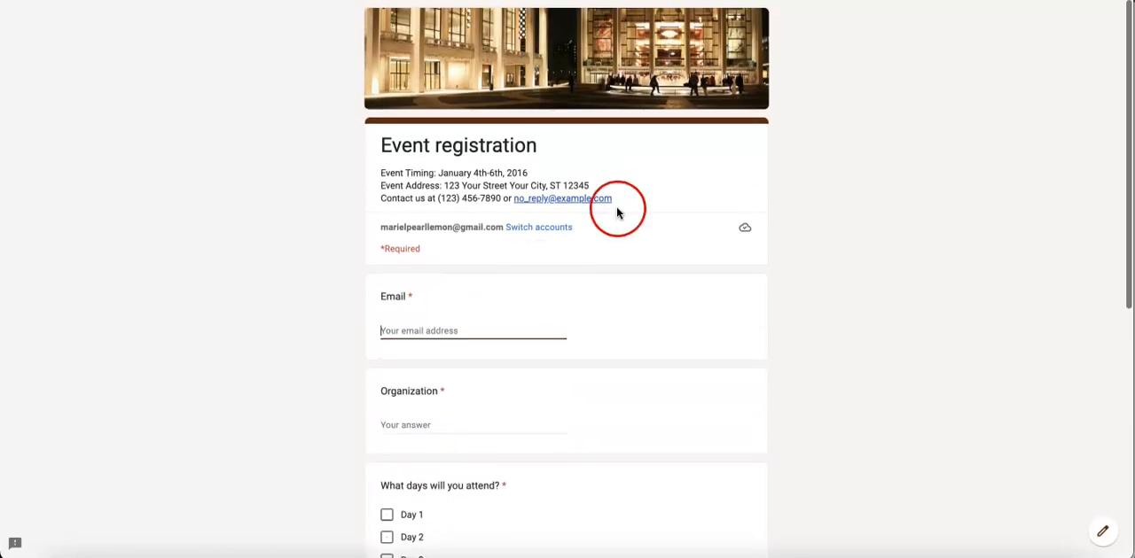
- Submit a test registration: Upform, Day 2, no dietary restrictions, payment acknowledged
{"action": "left_click", "coordinate": [472, 329]}
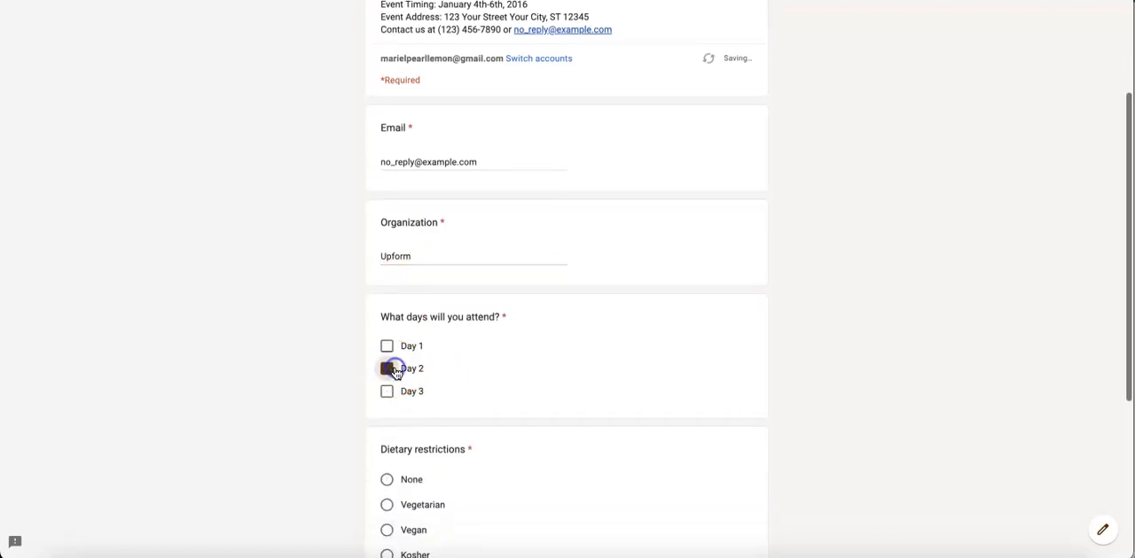
{"action": "scroll", "scroll_direction": "down", "scroll_amount": 3}
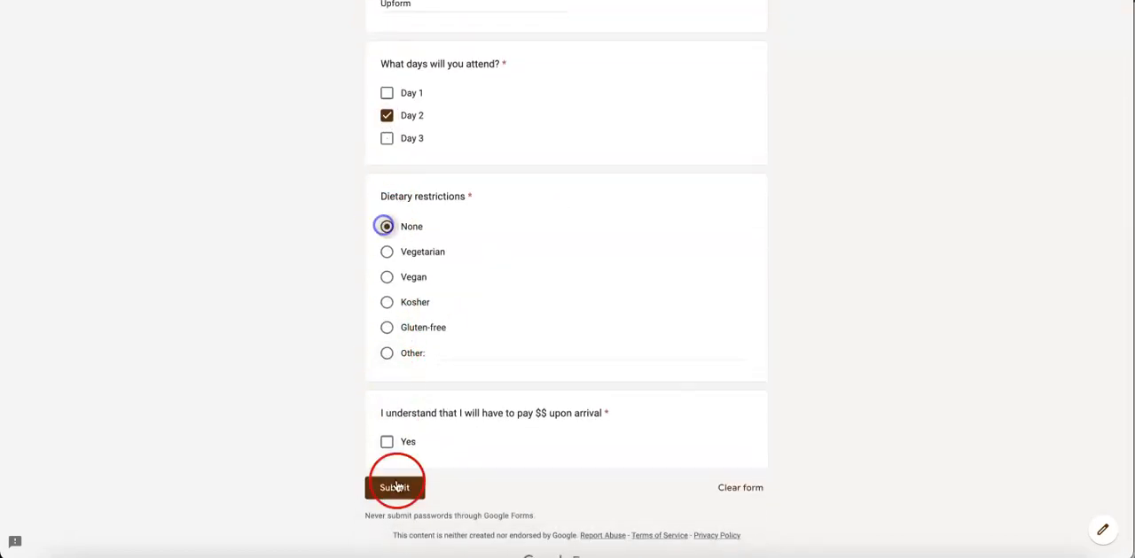
{"action": "left_click", "coordinate": [394, 488]}
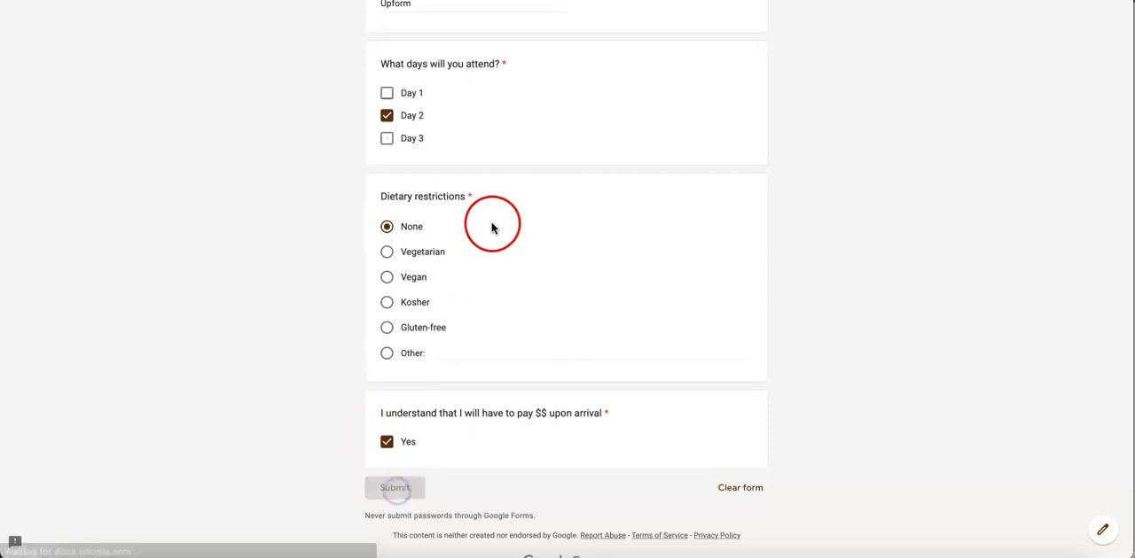
{"action": "left_click", "coordinate": [394, 487]}
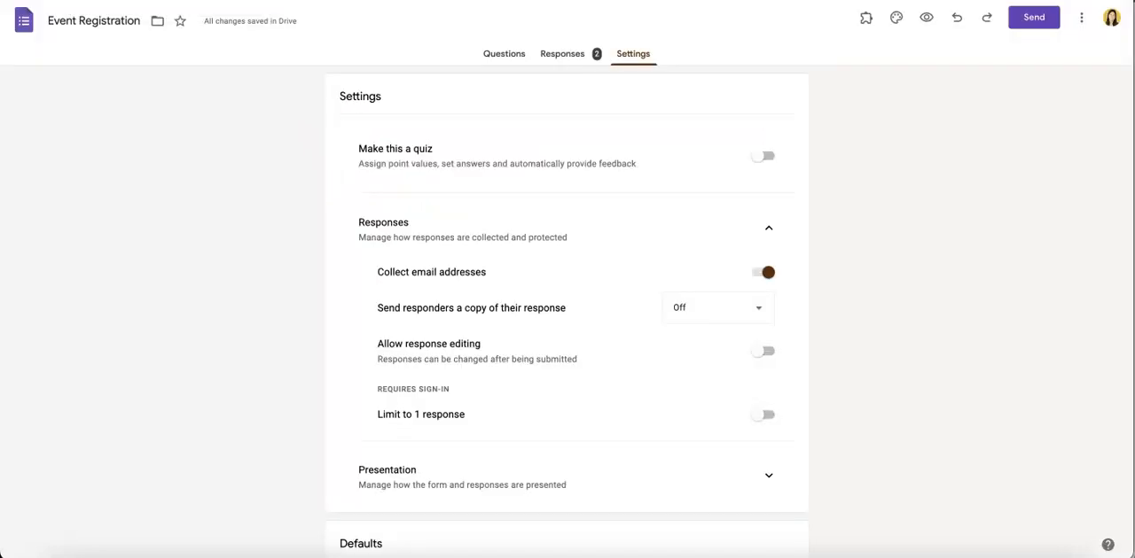
- View response 2 of 2, showing Upform, in the Individual responses view
{"action": "left_click", "coordinate": [562, 54]}
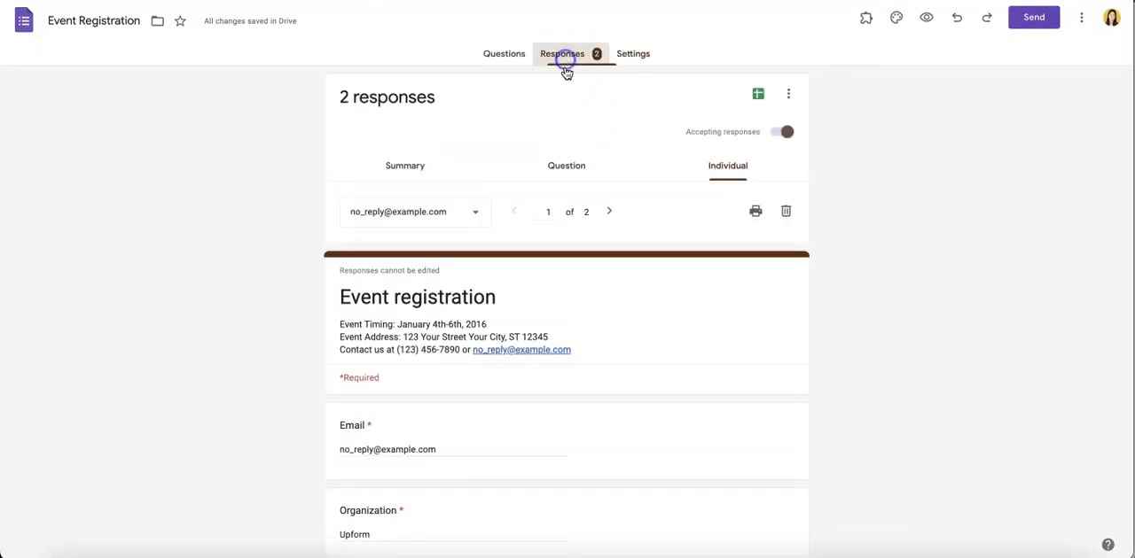
{"action": "left_click", "coordinate": [609, 211]}
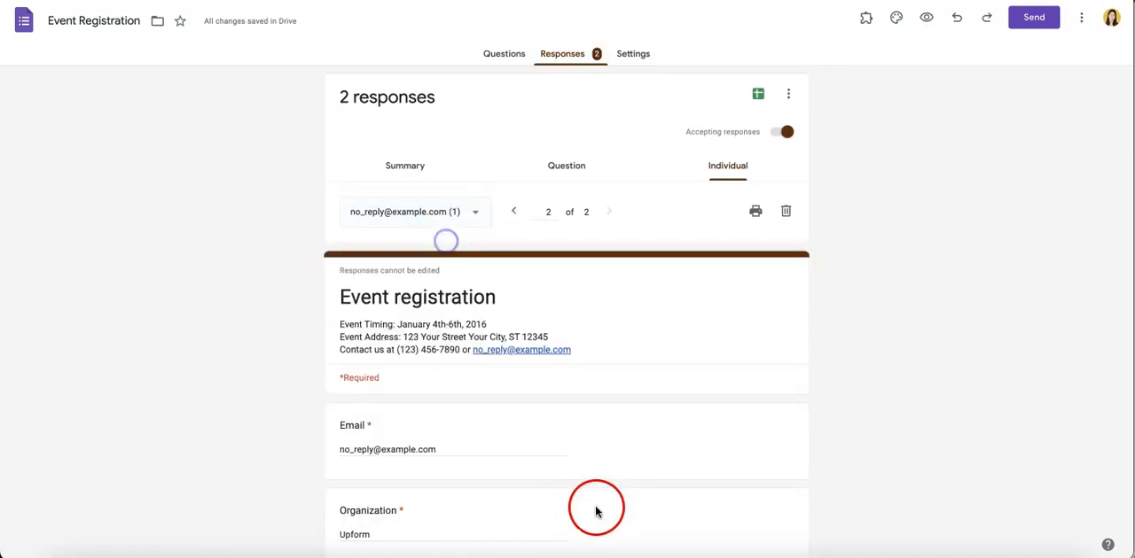
{"action": "scroll", "scroll_direction": "down", "scroll_amount": 3}
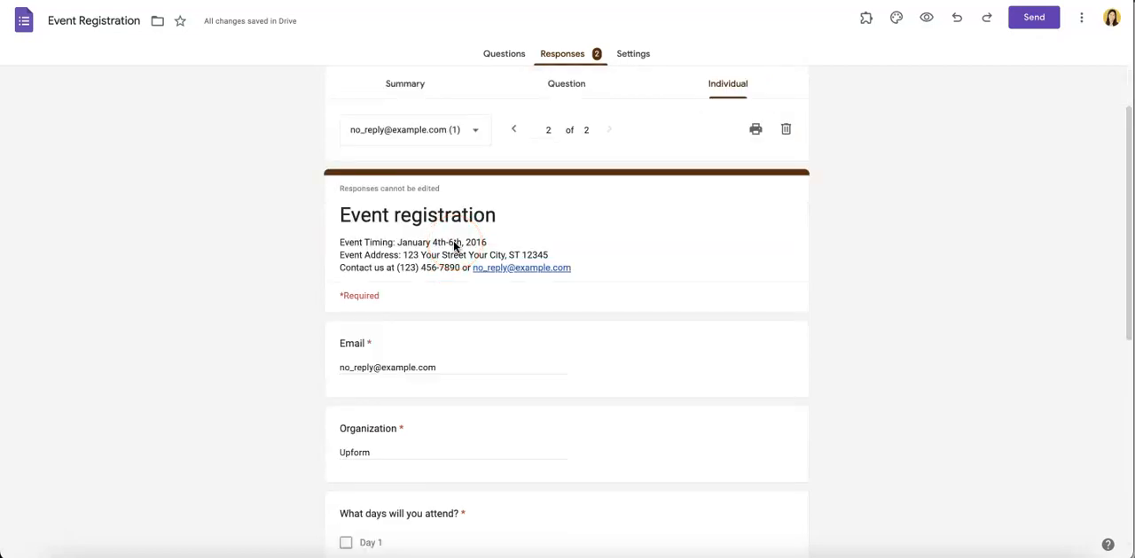
{"action": "mouse_move", "coordinate": [116, 43]}
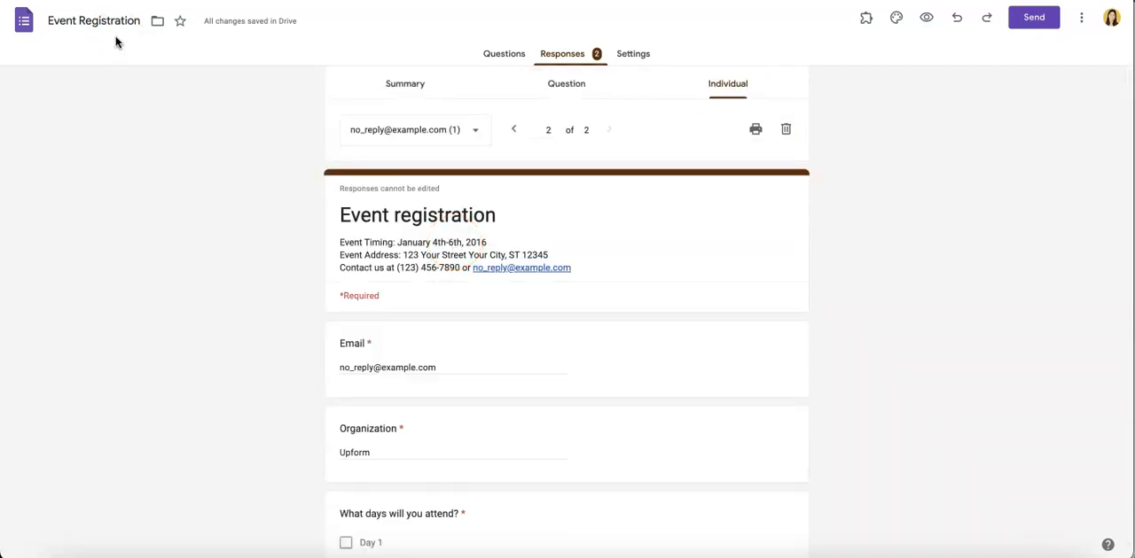